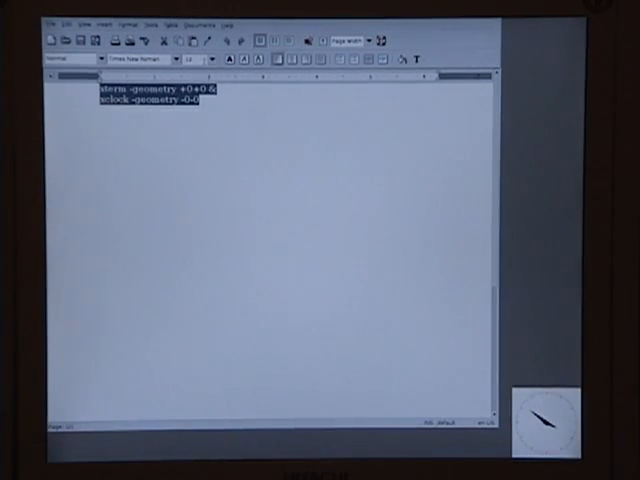
- Enlarge the startup lines' font size and replace the xclock line with fspanel
left_click(211, 58)
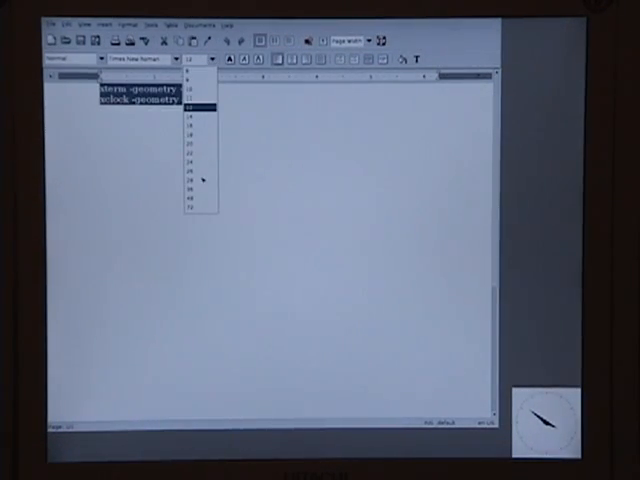
left_click(197, 105)
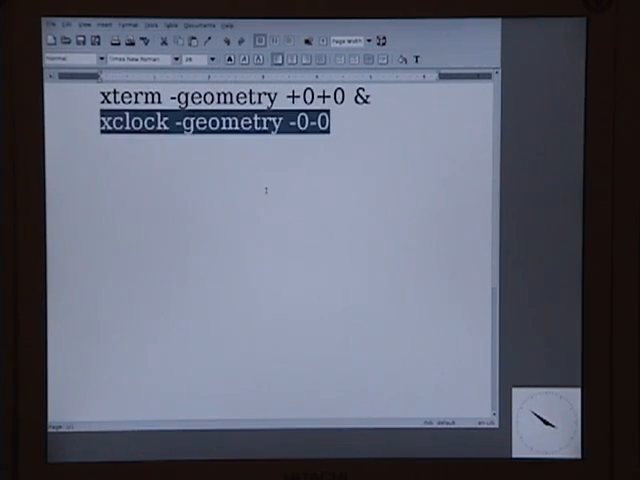
type("f")
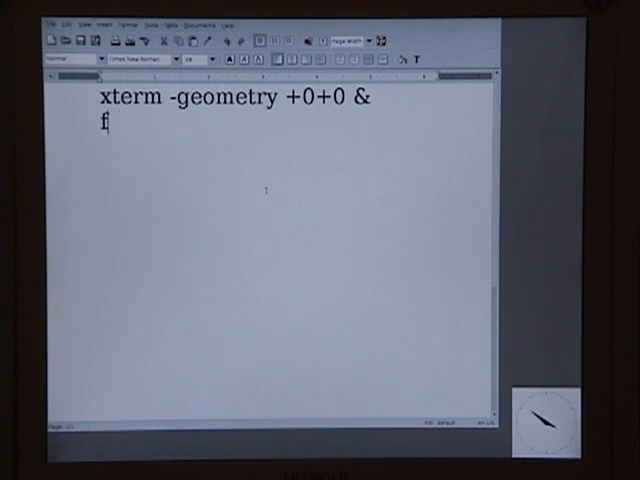
type("spanel")
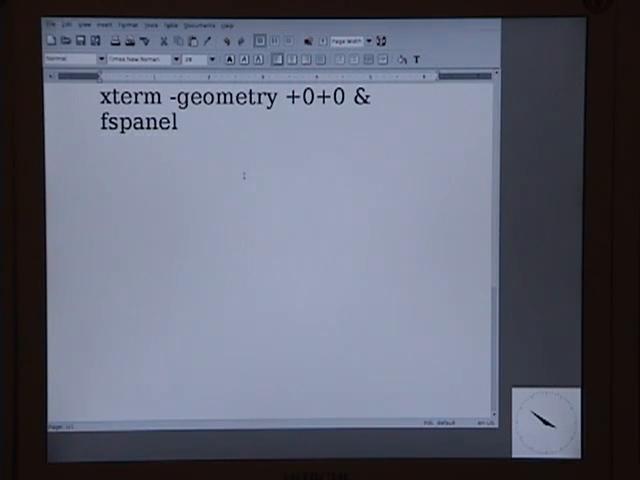
left_click(171, 125)
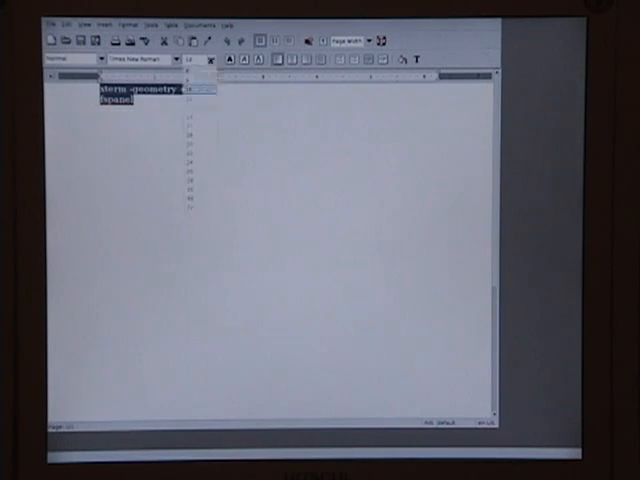
- Enlarge the font, delete both startup lines, type evilwm in their place, and save
left_click(195, 59)
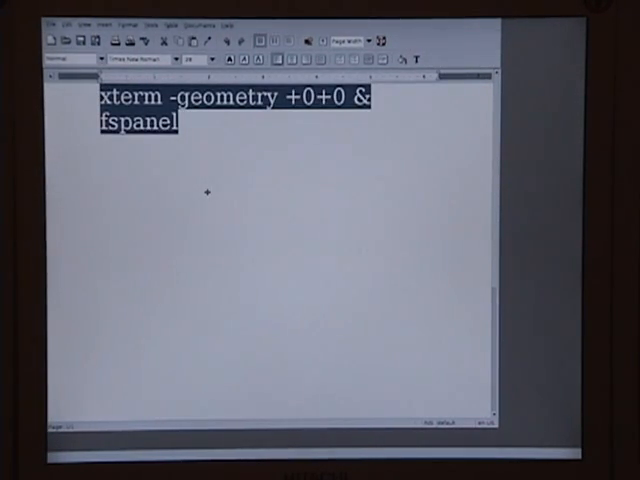
key("Delete")
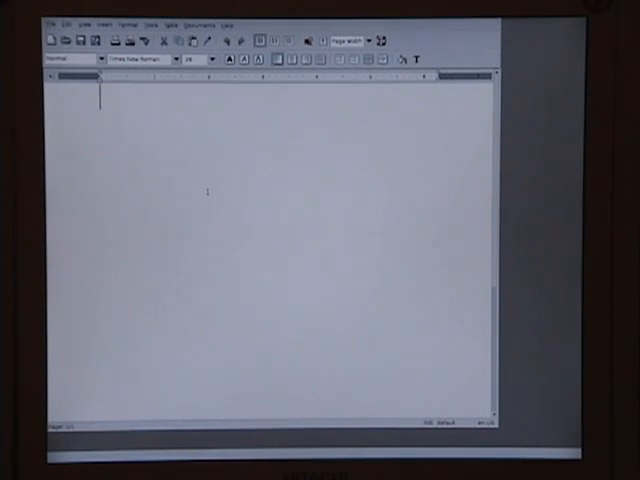
type("e")
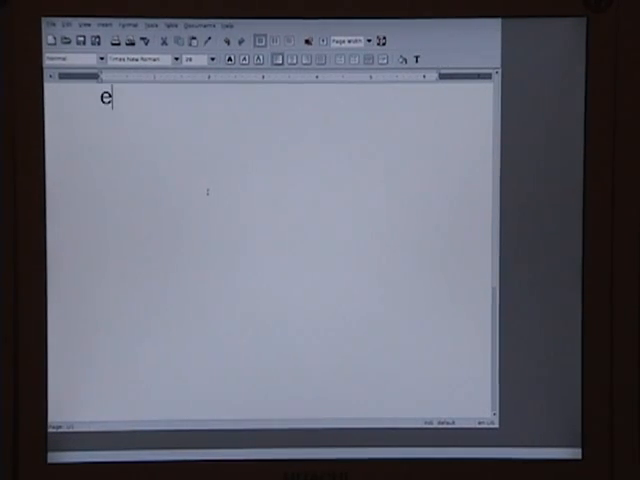
type("vilwm")
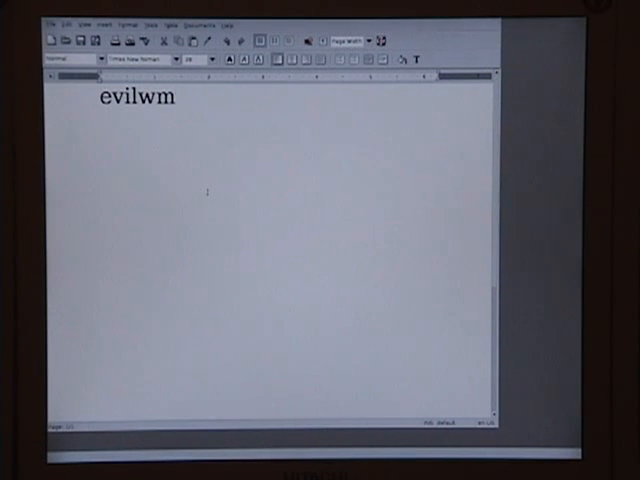
left_click(172, 99)
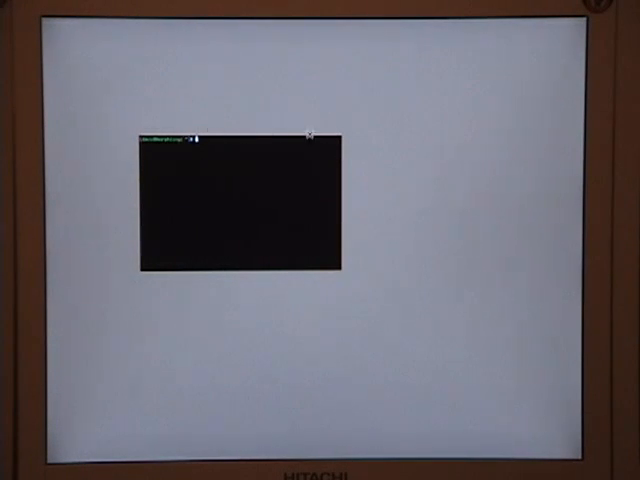
mouse_move(222, 77)
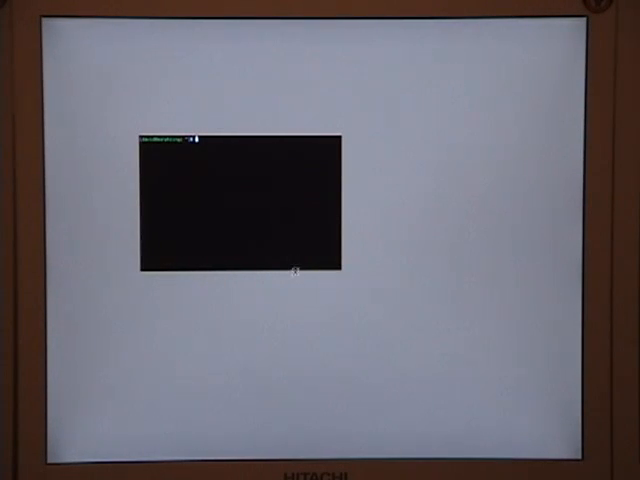
mouse_move(340, 171)
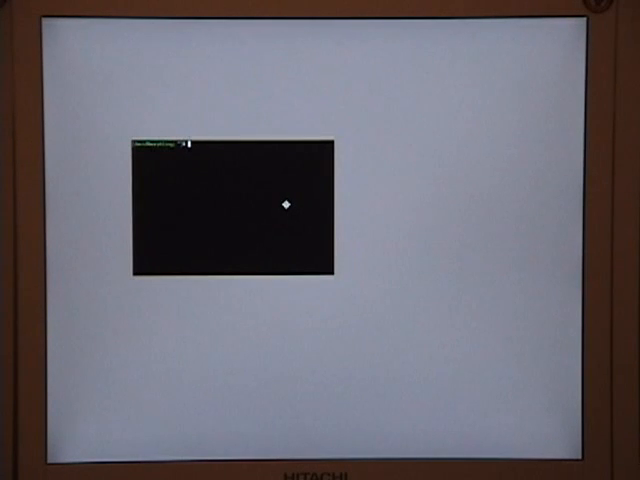
mouse_move(335, 213)
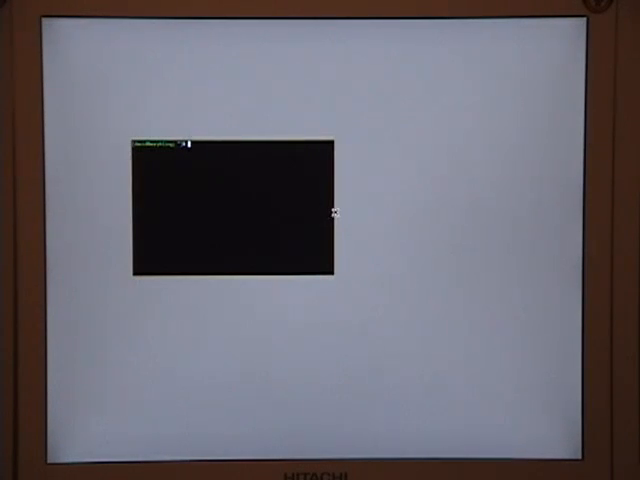